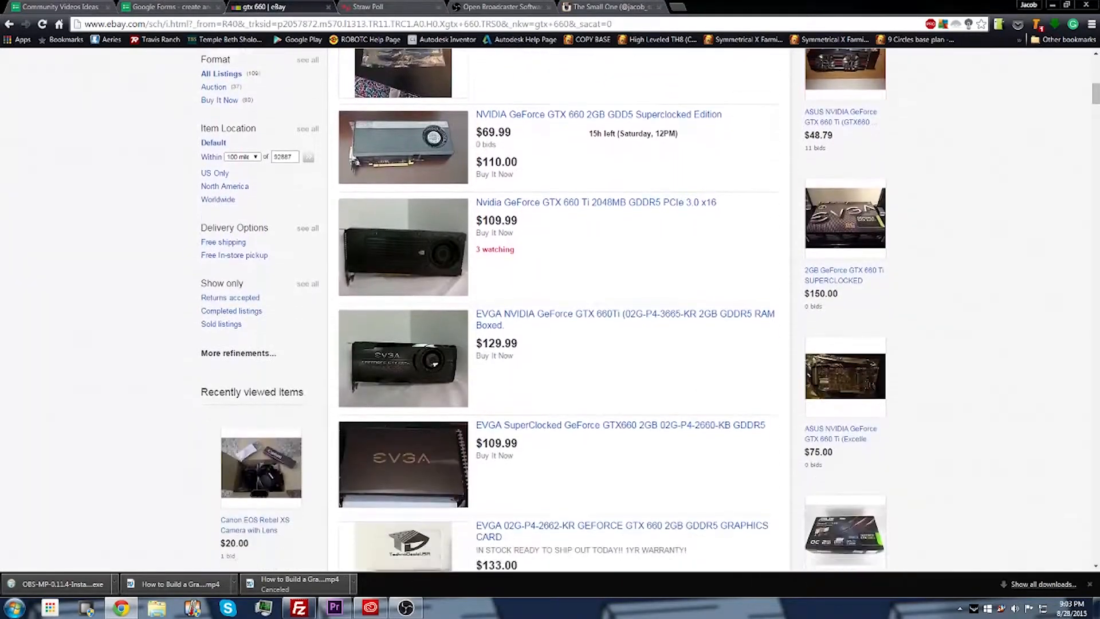
{"action": "scroll", "scroll_direction": "down", "scroll_amount": 3}
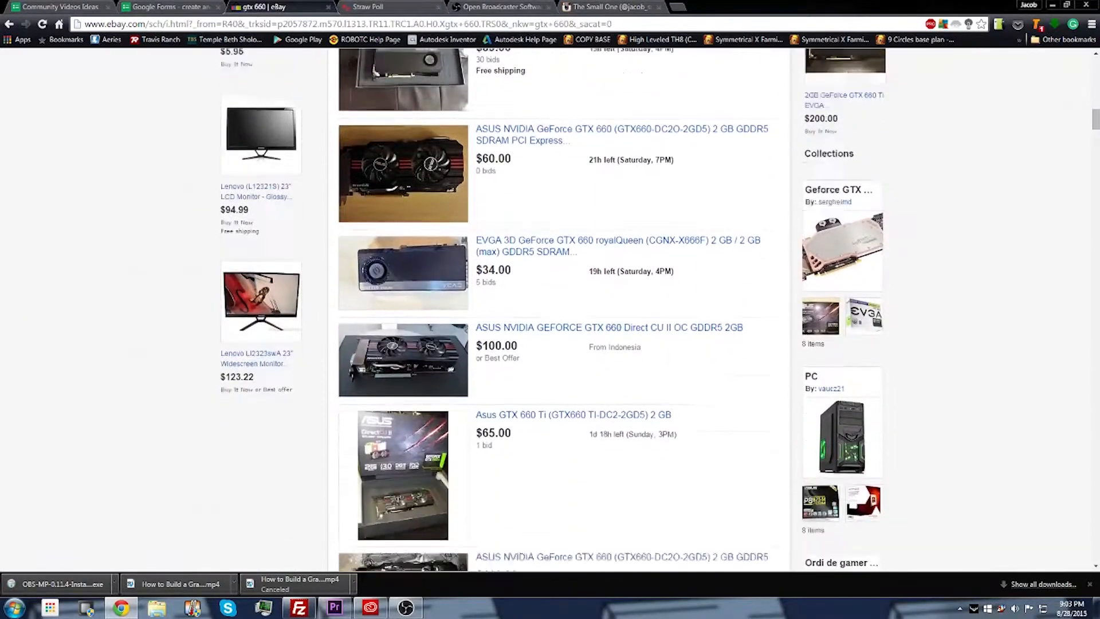
{"action": "scroll", "scroll_direction": "down", "scroll_amount": 3}
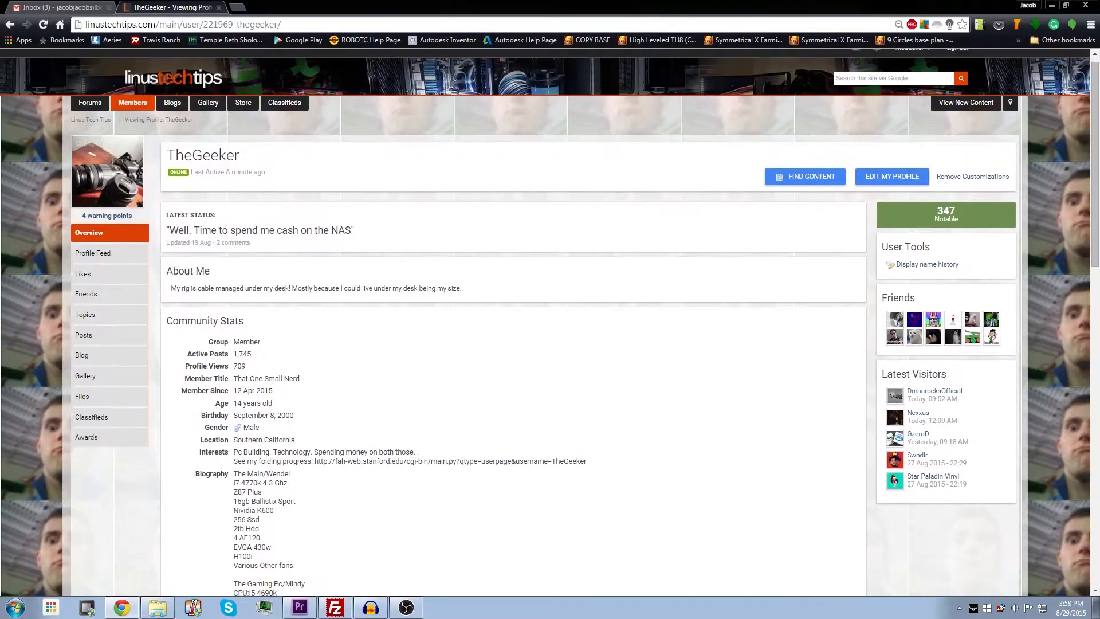
{"action": "scroll", "scroll_direction": "down", "scroll_amount": 3}
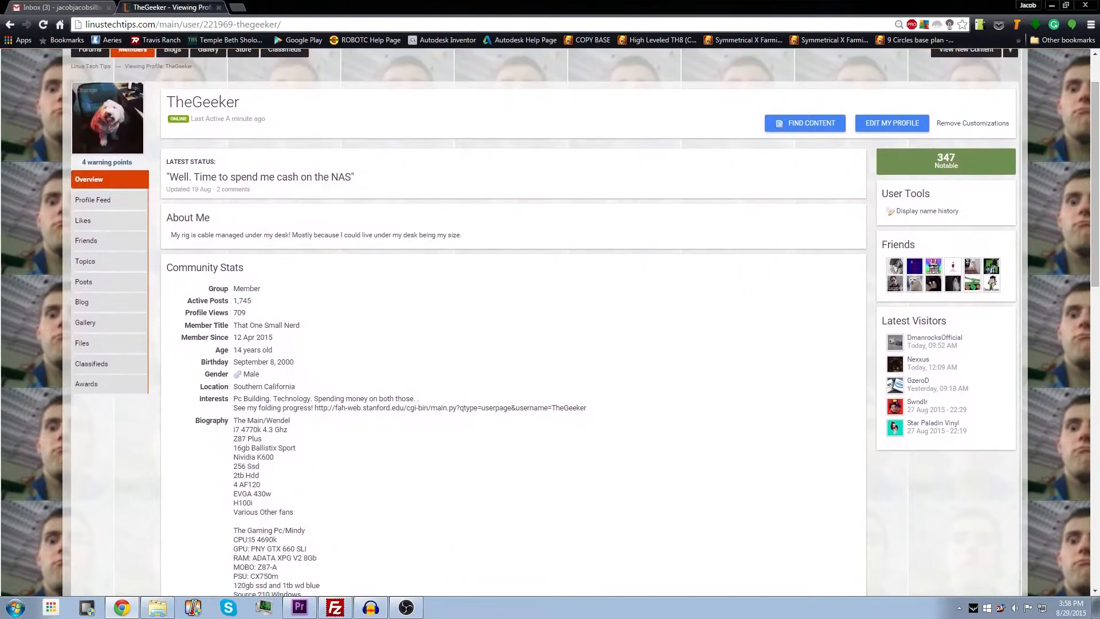
{"action": "scroll", "scroll_direction": "down", "scroll_amount": 3}
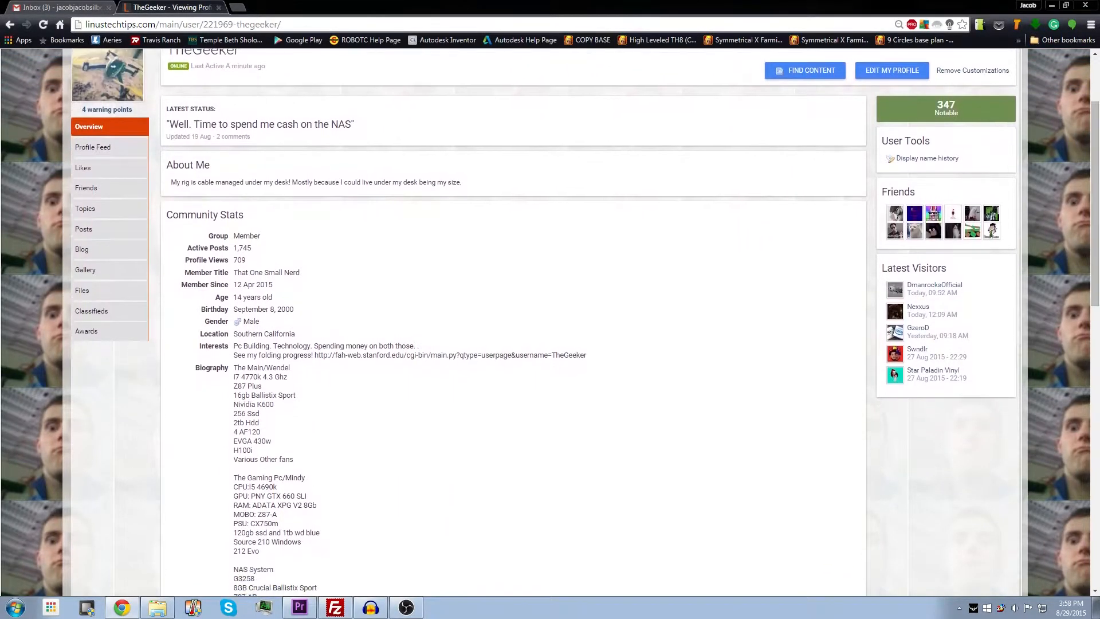
{"action": "scroll", "scroll_direction": "down", "scroll_amount": 3}
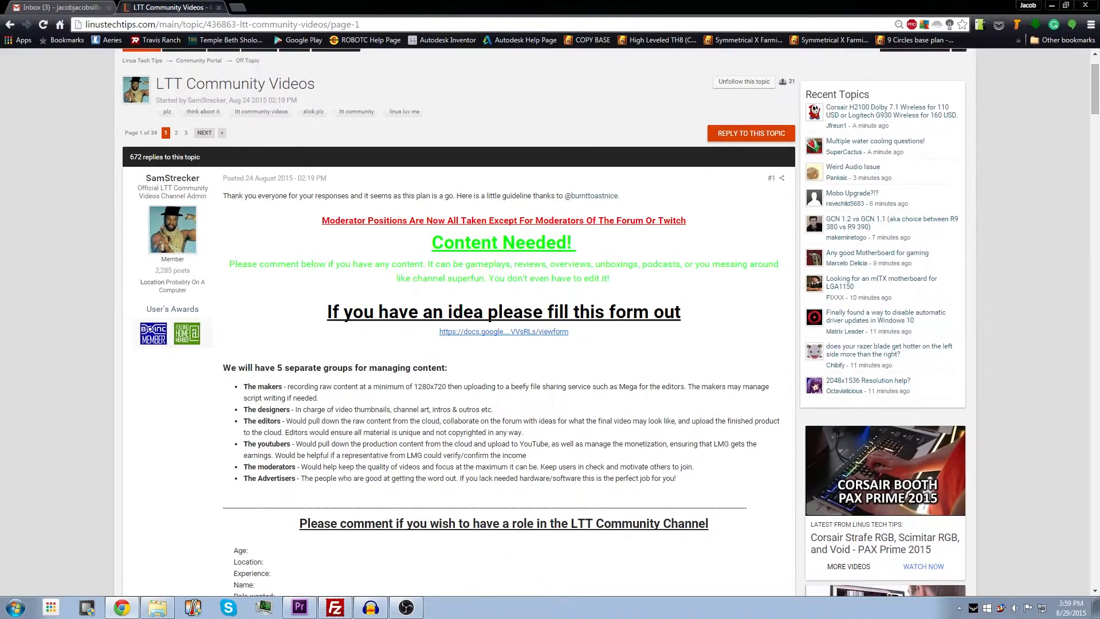
{"action": "scroll", "scroll_direction": "down", "scroll_amount": 3}
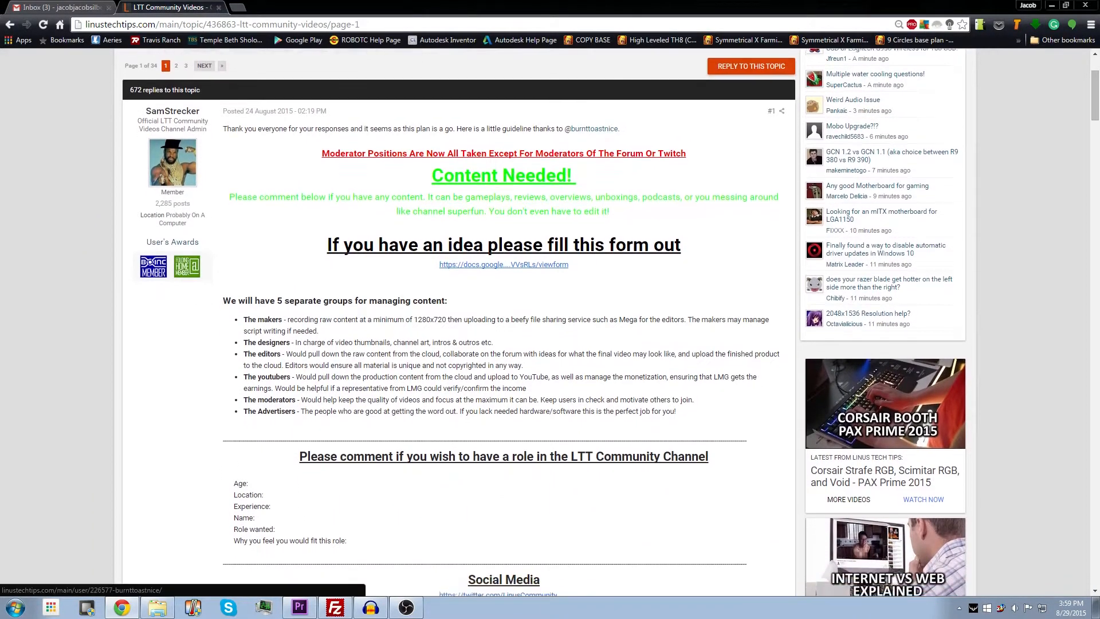
{"action": "scroll", "scroll_direction": "down", "scroll_amount": 3}
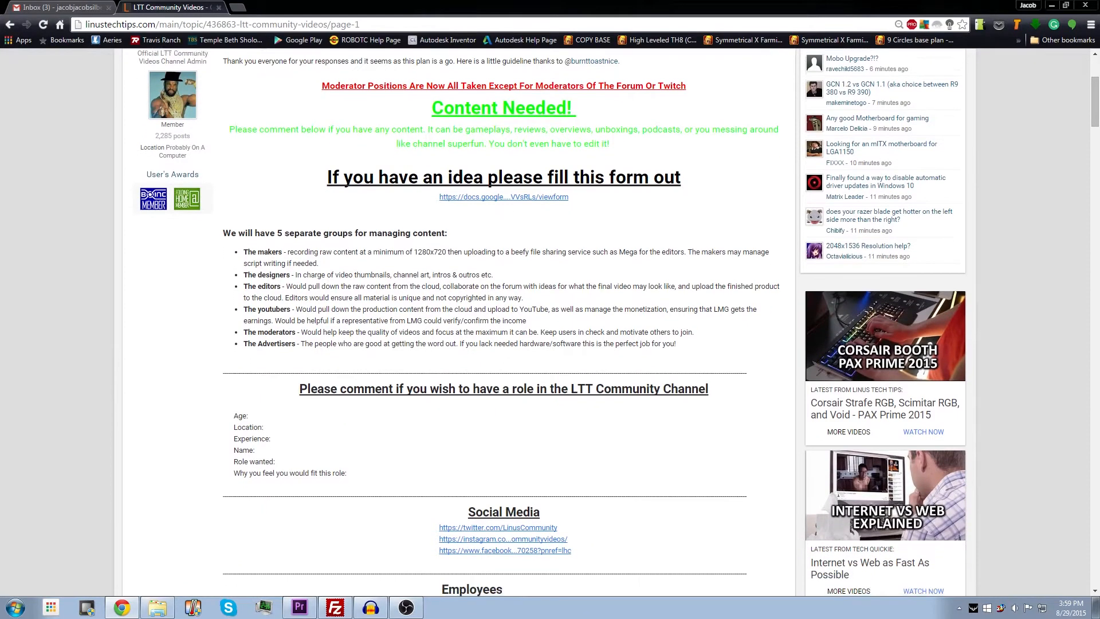
{"action": "scroll", "scroll_direction": "down", "scroll_amount": 3}
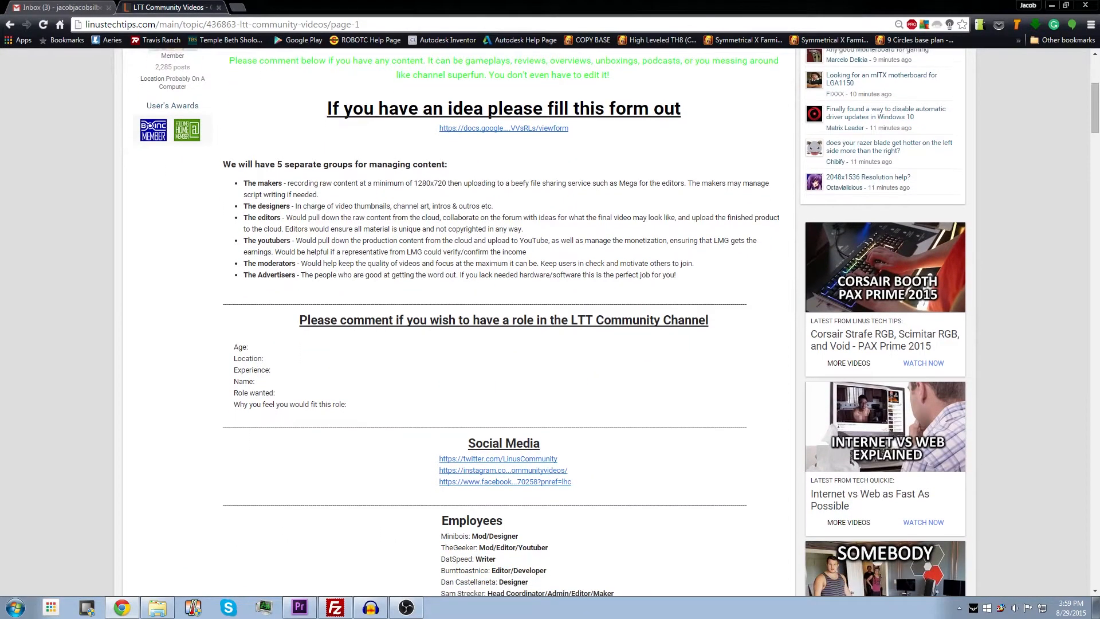